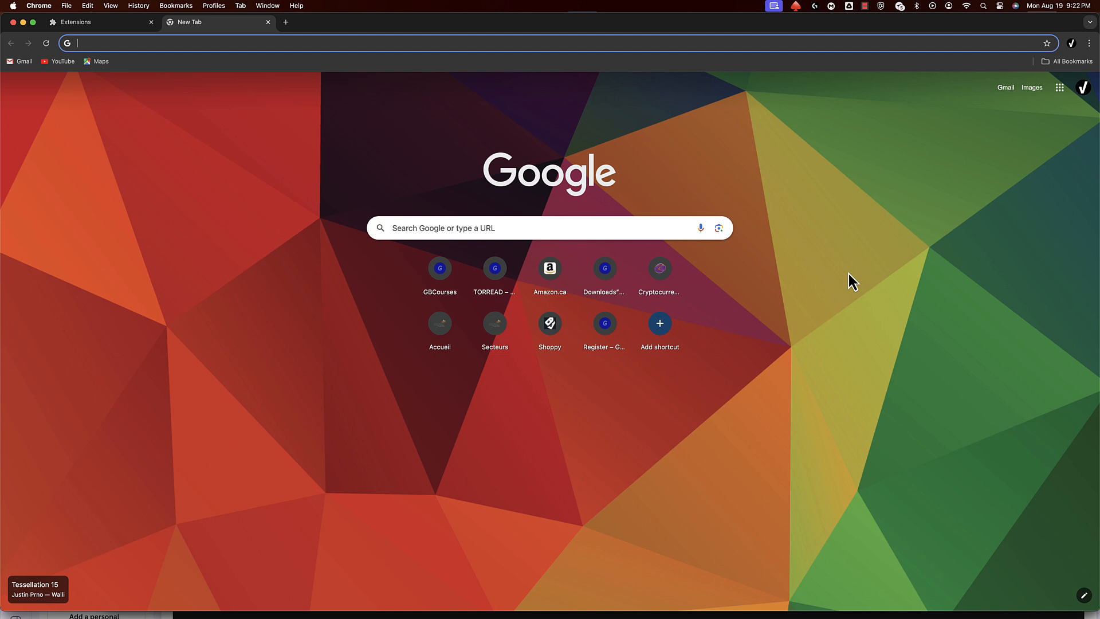
pyautogui.moveTo(921, 317)
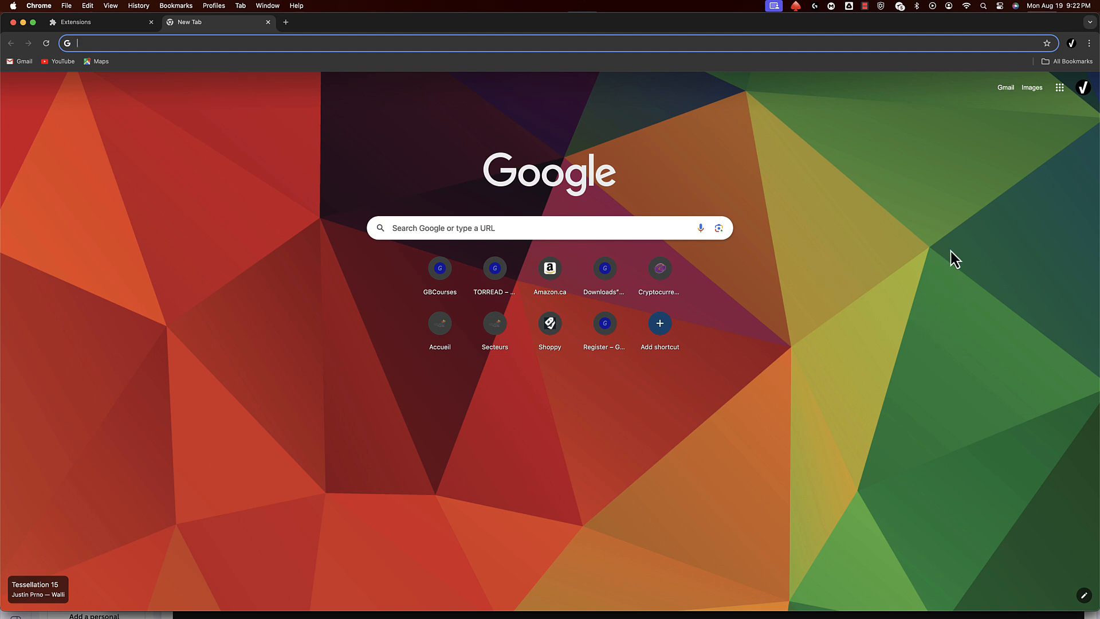
pyautogui.moveTo(1086, 43)
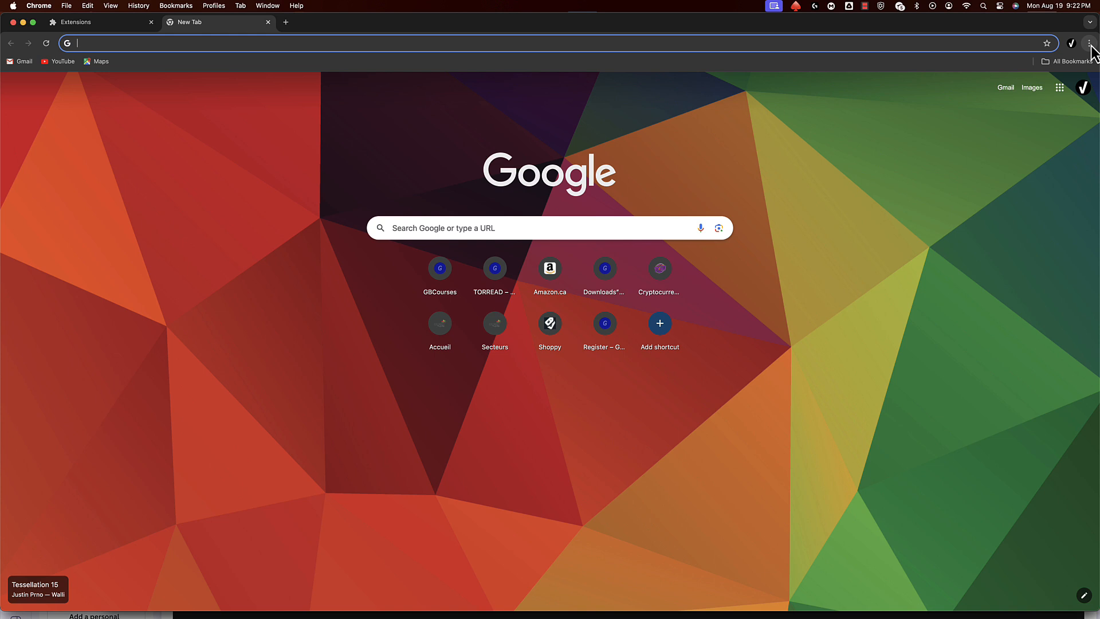
# Show Chrome's main three-dot menu over the new tab page
pyautogui.click(1090, 41)
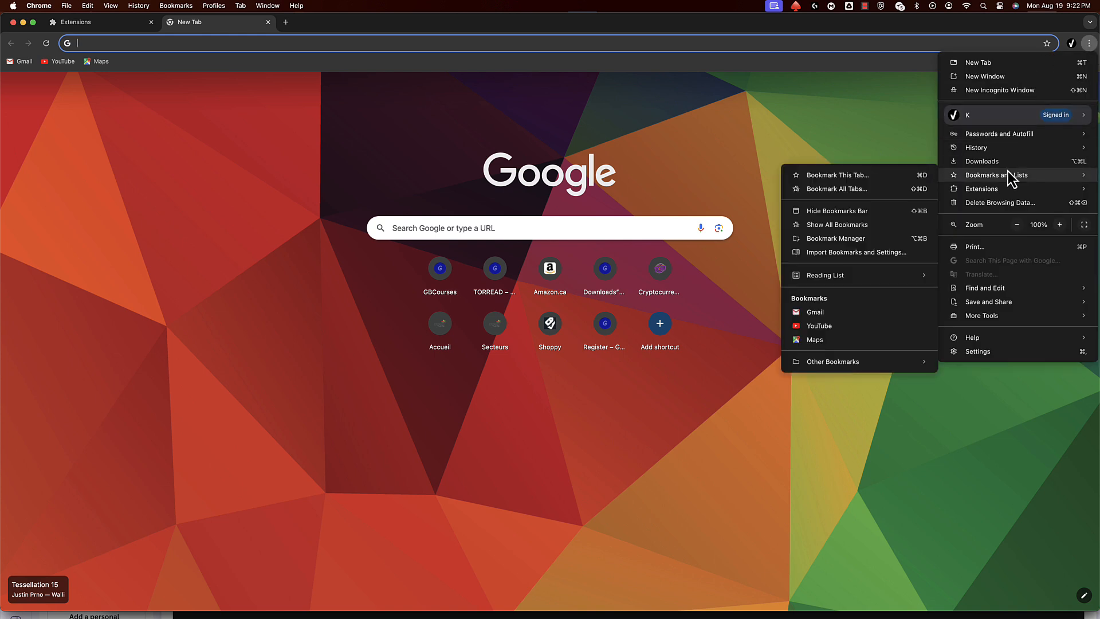
pyautogui.moveTo(980, 359)
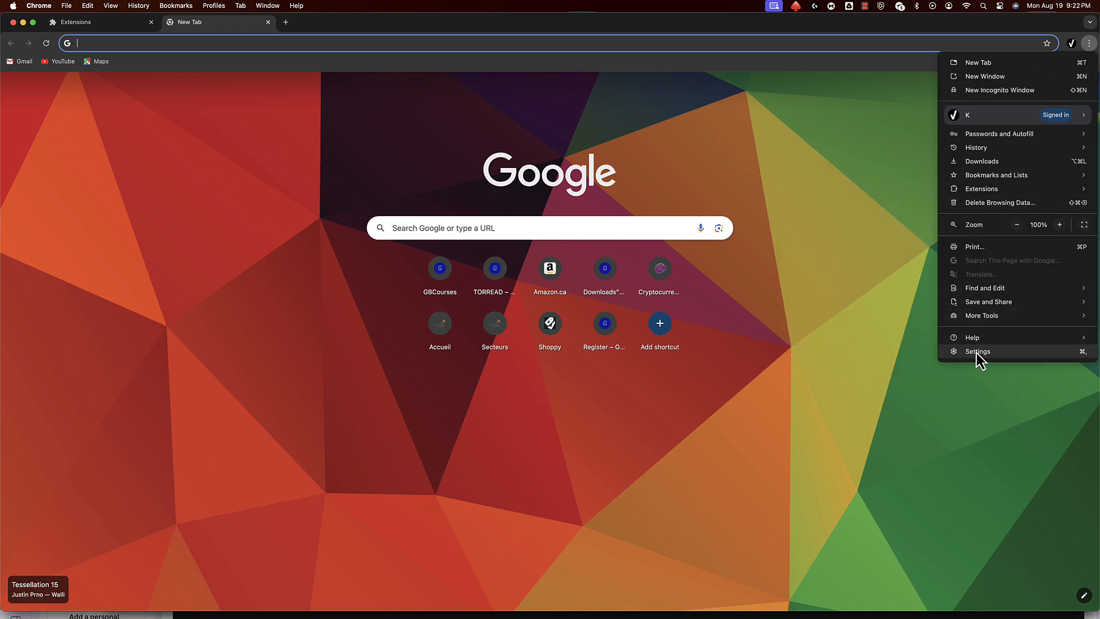
# Review the default search engine choices in Settings and cancel, keeping Google as default
pyautogui.click(978, 352)
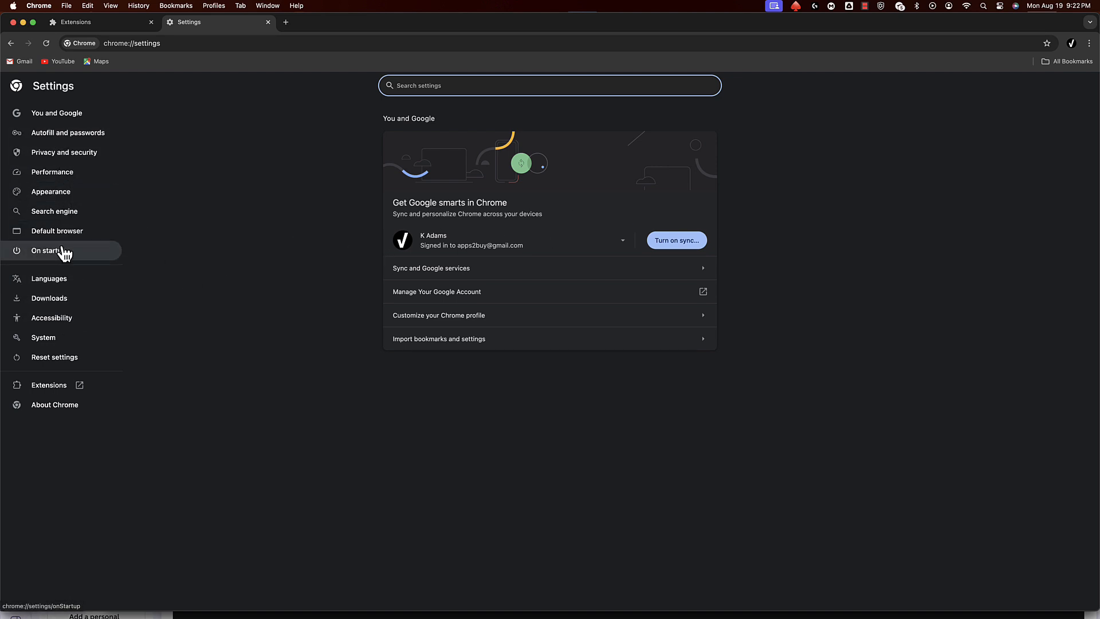
pyautogui.moveTo(57, 236)
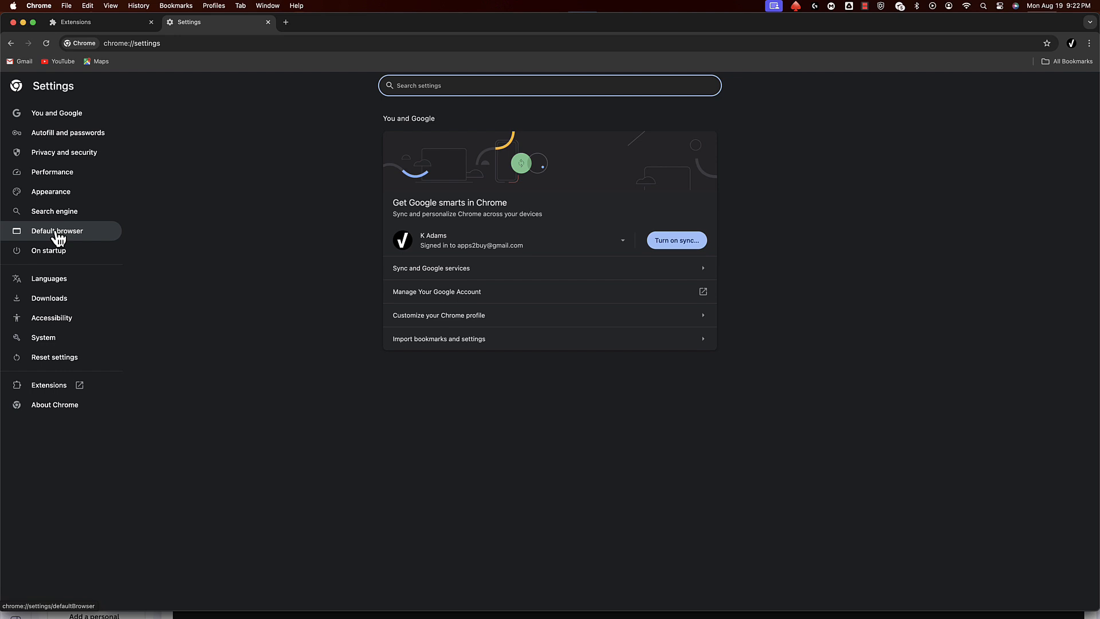
pyautogui.click(54, 210)
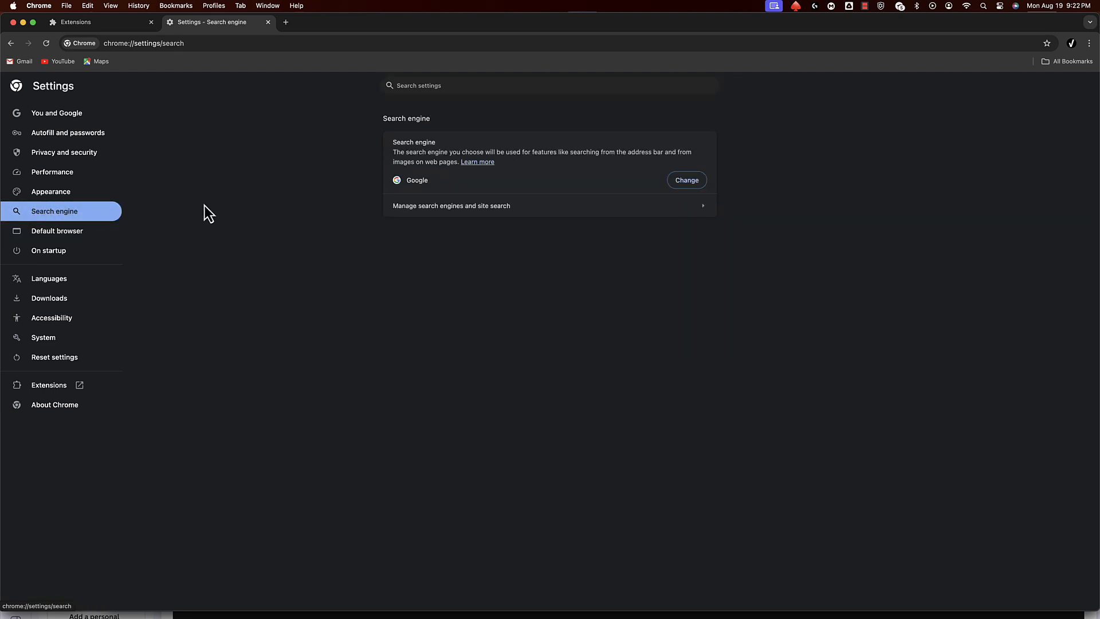
pyautogui.click(686, 179)
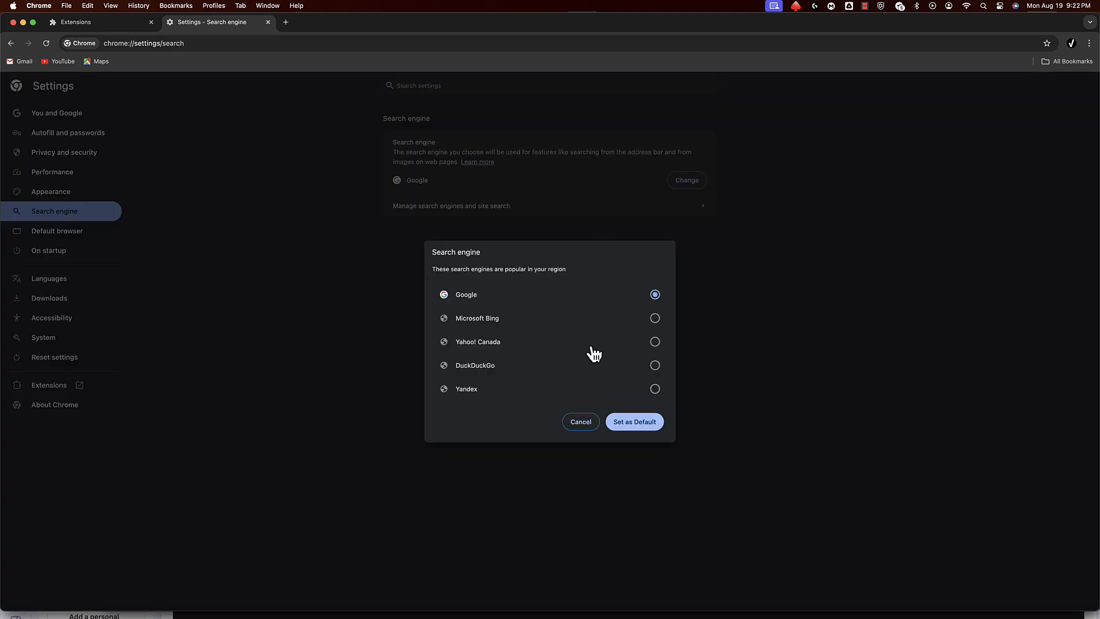
pyautogui.moveTo(607, 308)
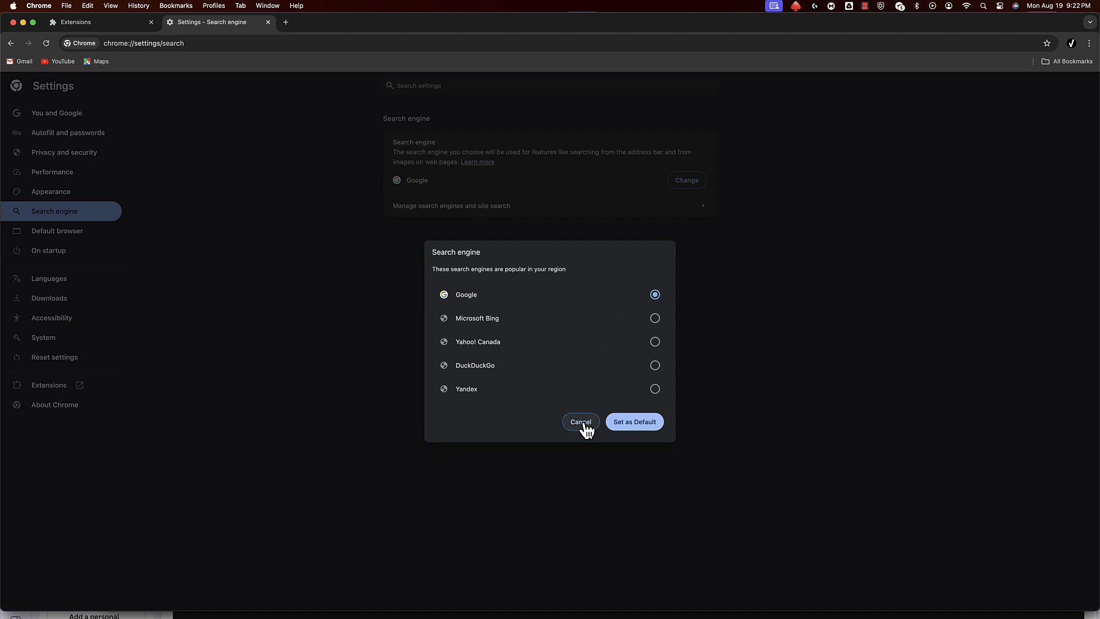
pyautogui.click(581, 422)
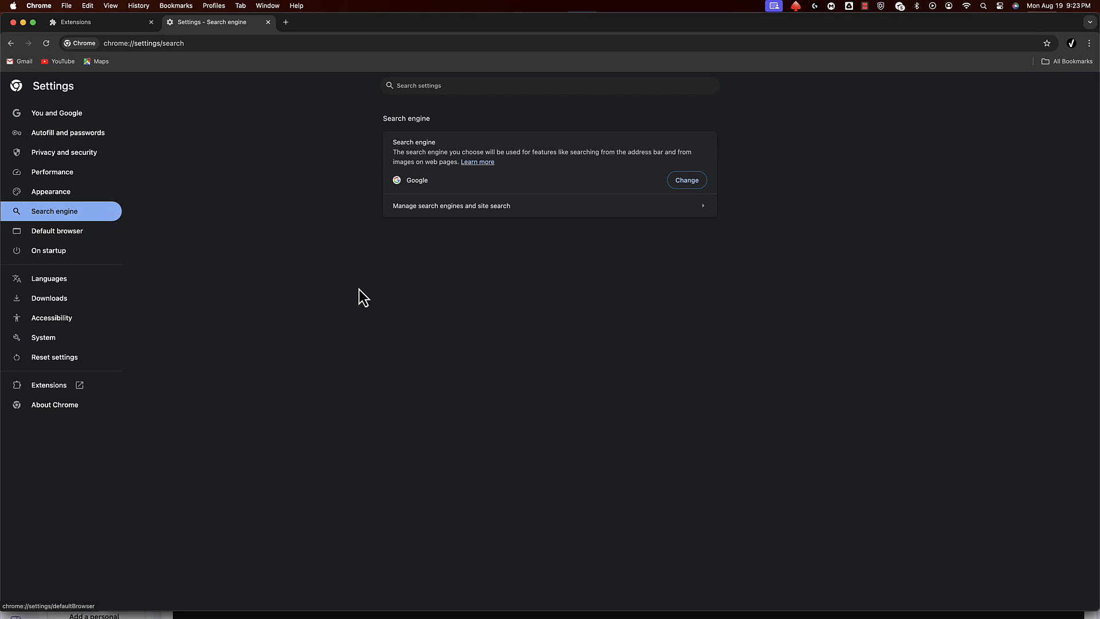
# Review the search engines and site search list, then return to the search engine page
pyautogui.click(451, 206)
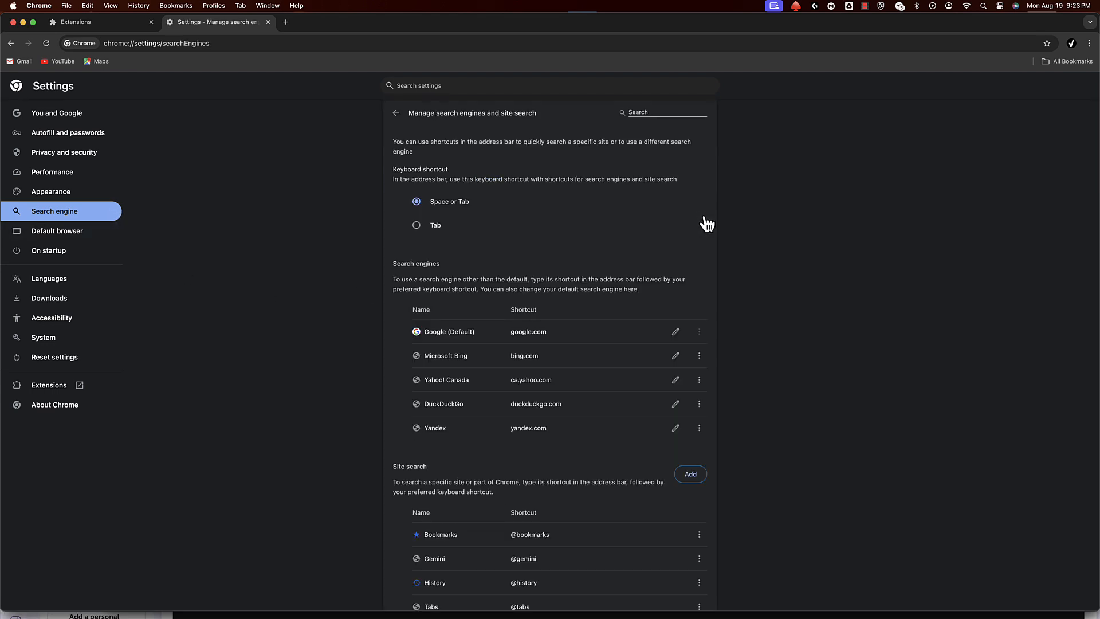
pyautogui.moveTo(435, 396)
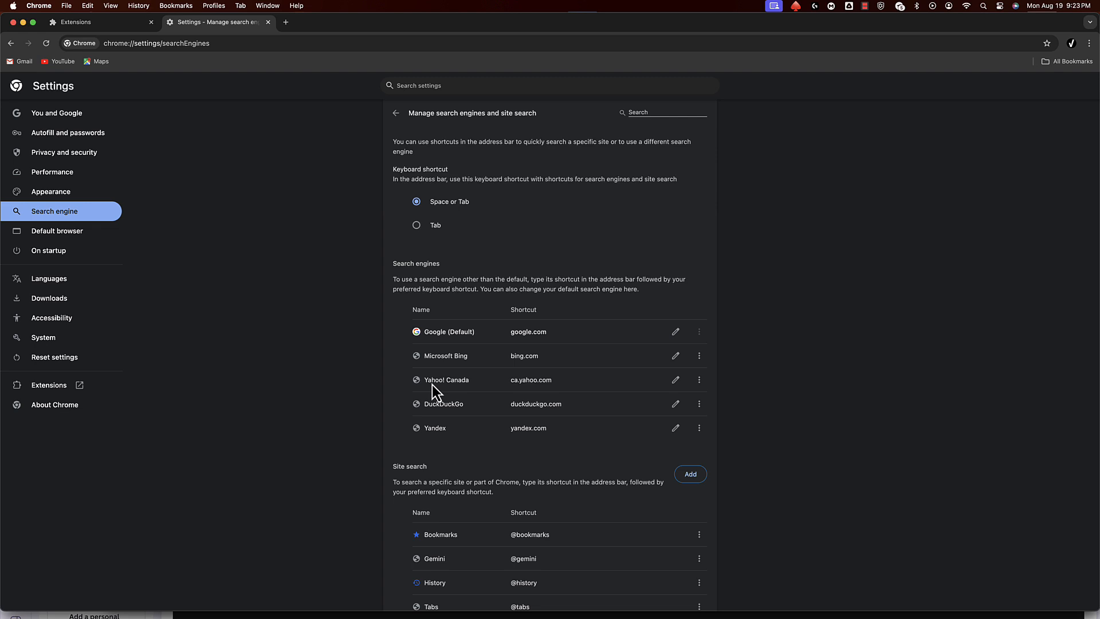
pyautogui.moveTo(699, 355)
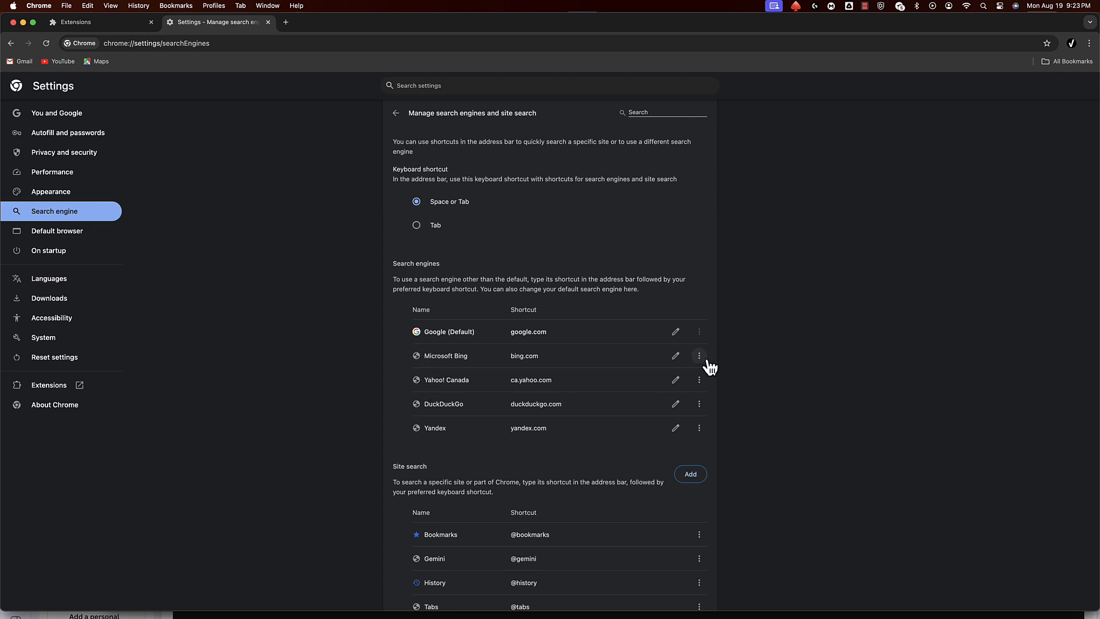
pyautogui.moveTo(699, 403)
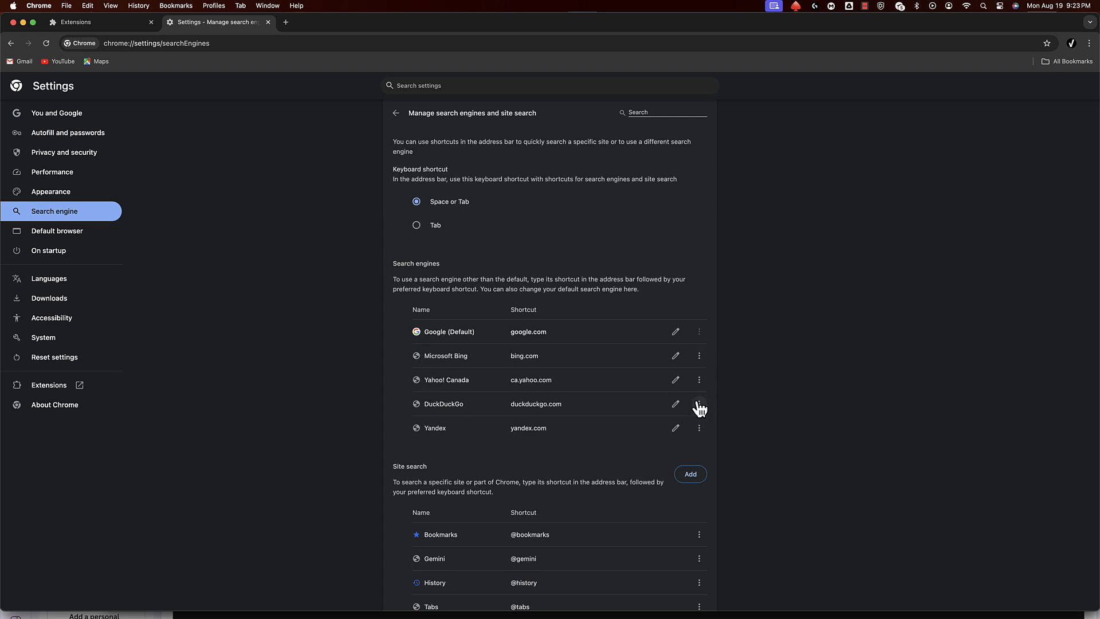
pyautogui.moveTo(694, 354)
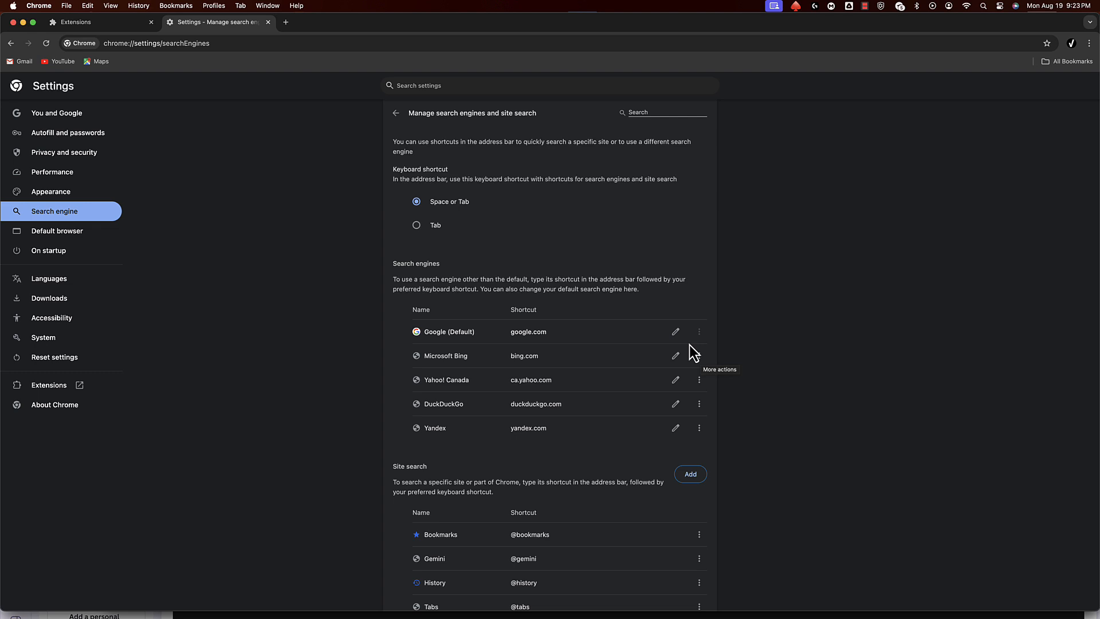
pyautogui.click(396, 113)
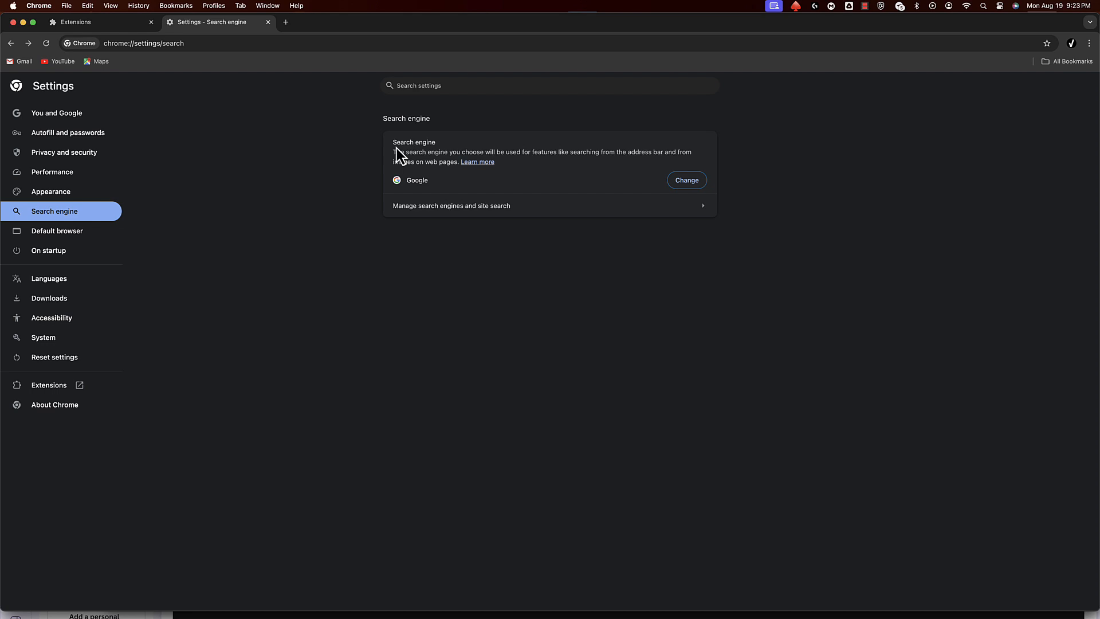
pyautogui.moveTo(353, 189)
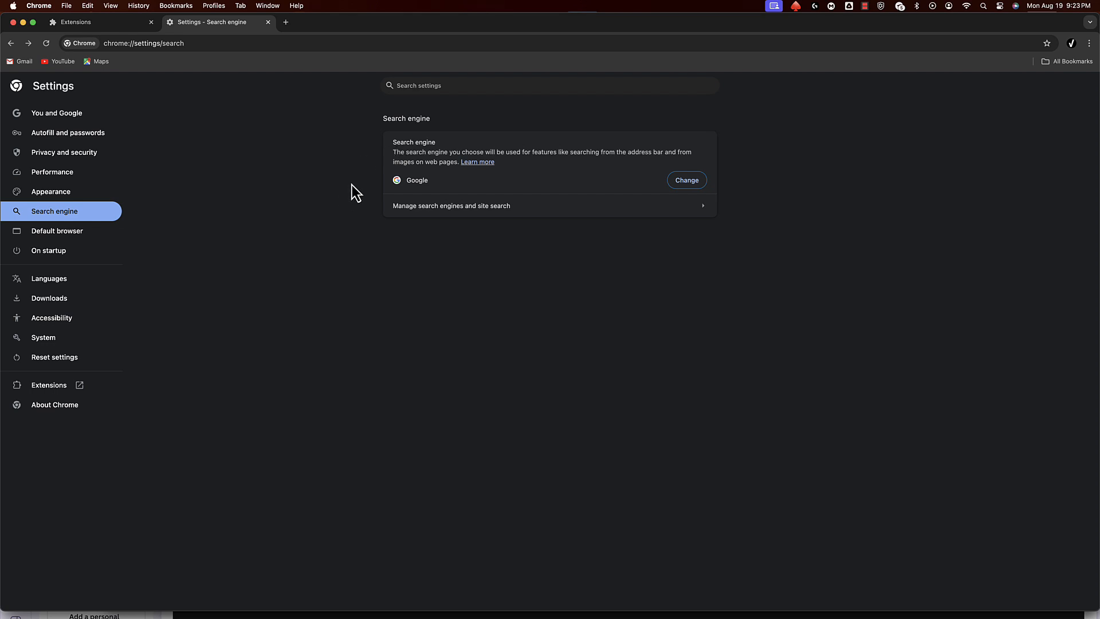
pyautogui.moveTo(316, 166)
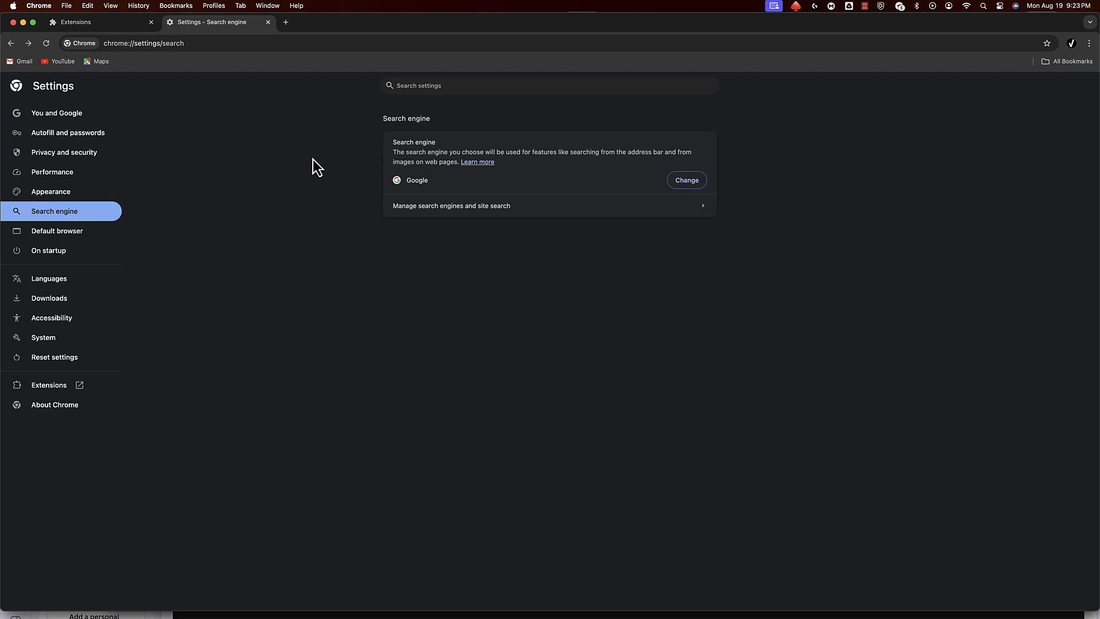
pyautogui.moveTo(312, 163)
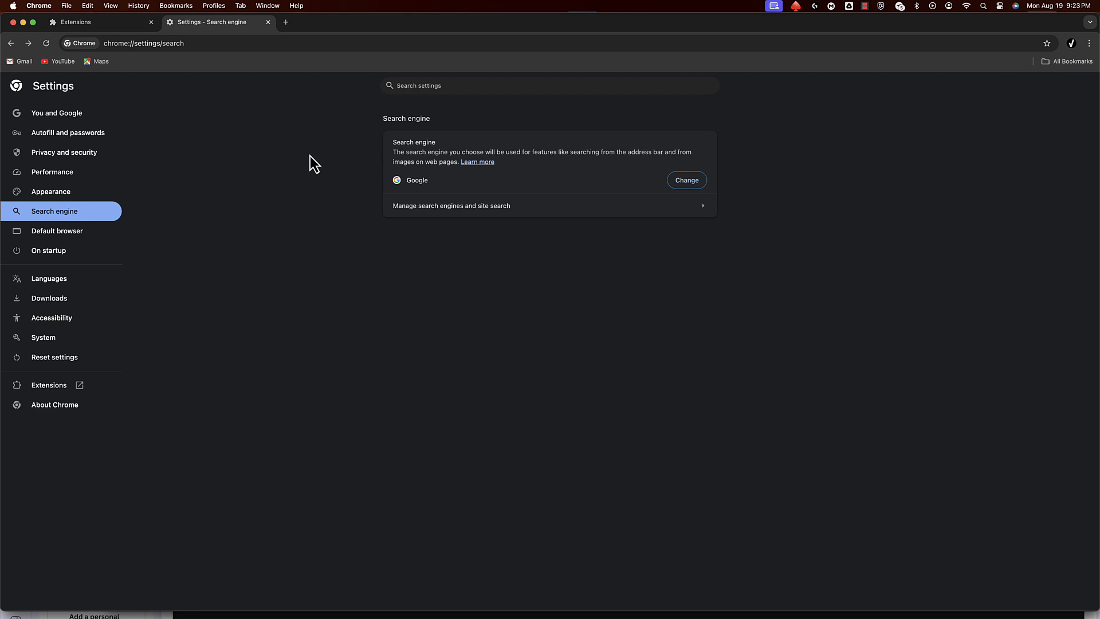
pyautogui.moveTo(1088, 46)
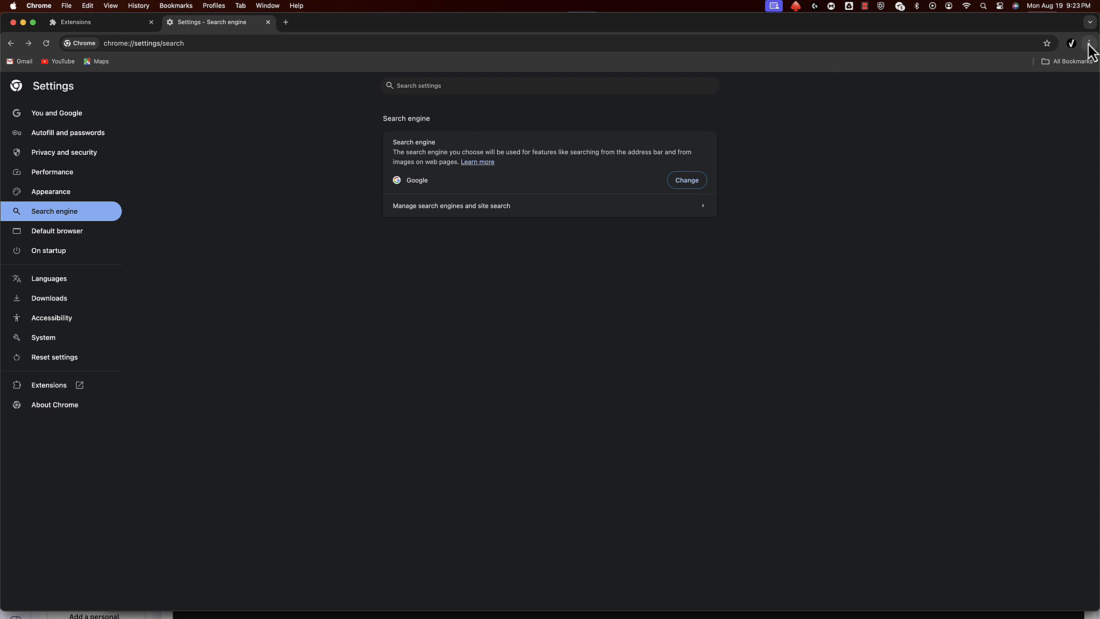
# Check the Extensions page, toggling Google Docs Offline off and back on so it stays enabled
pyautogui.click(1089, 42)
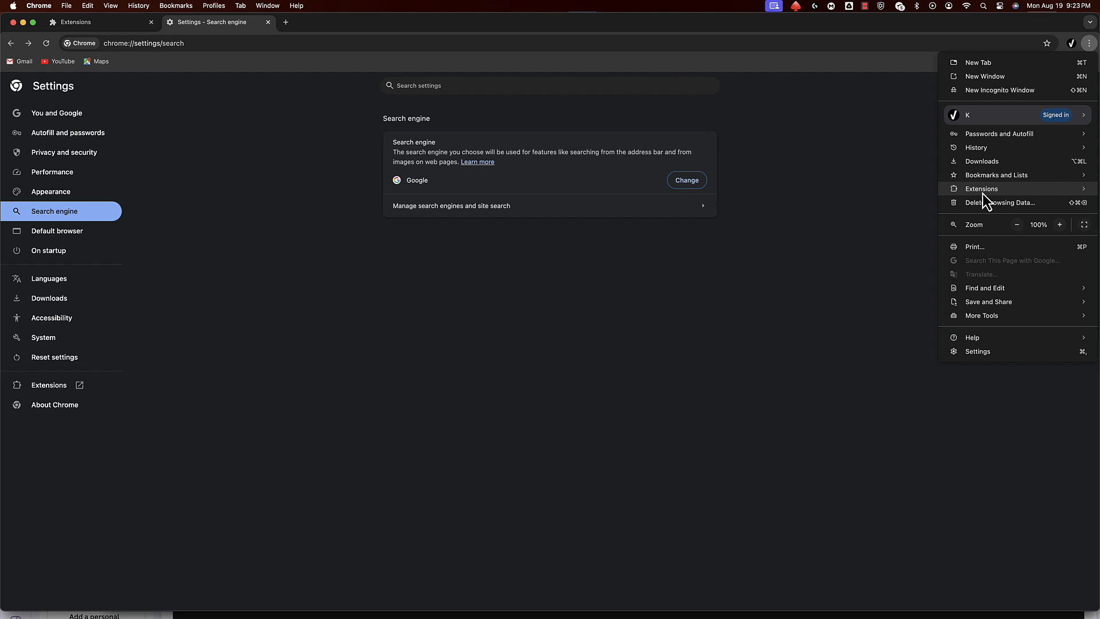
pyautogui.moveTo(986, 200)
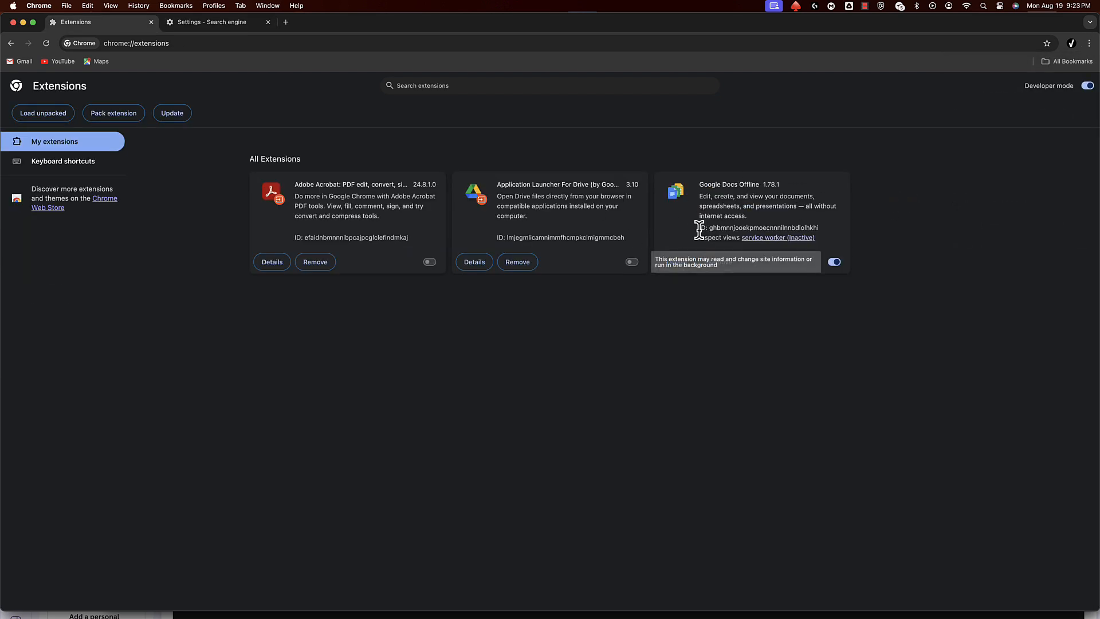
pyautogui.moveTo(663, 351)
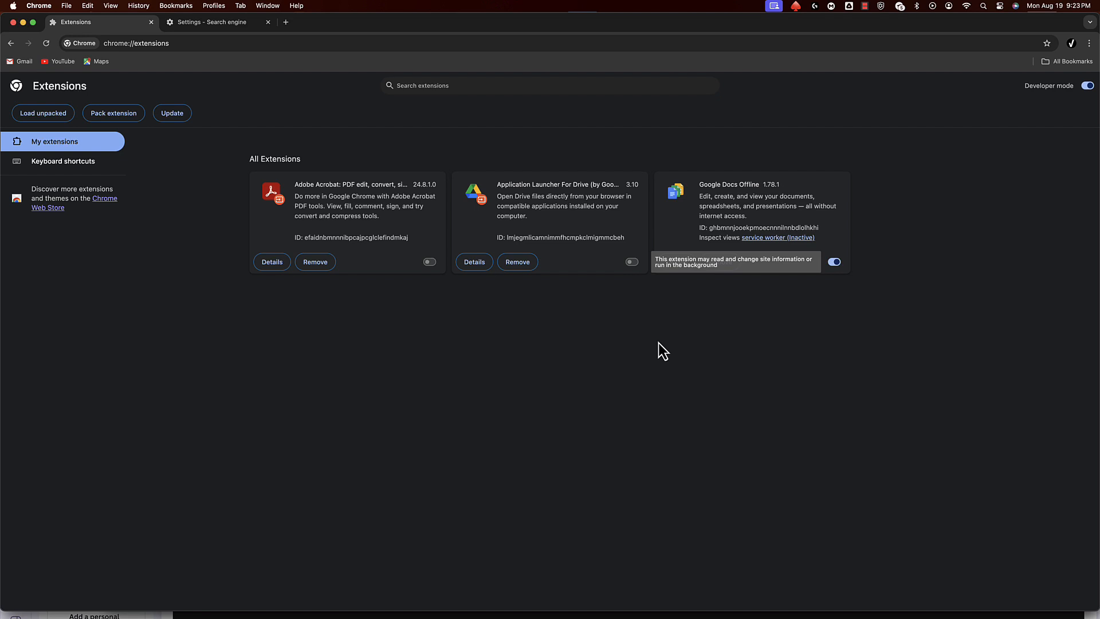
pyautogui.moveTo(797, 293)
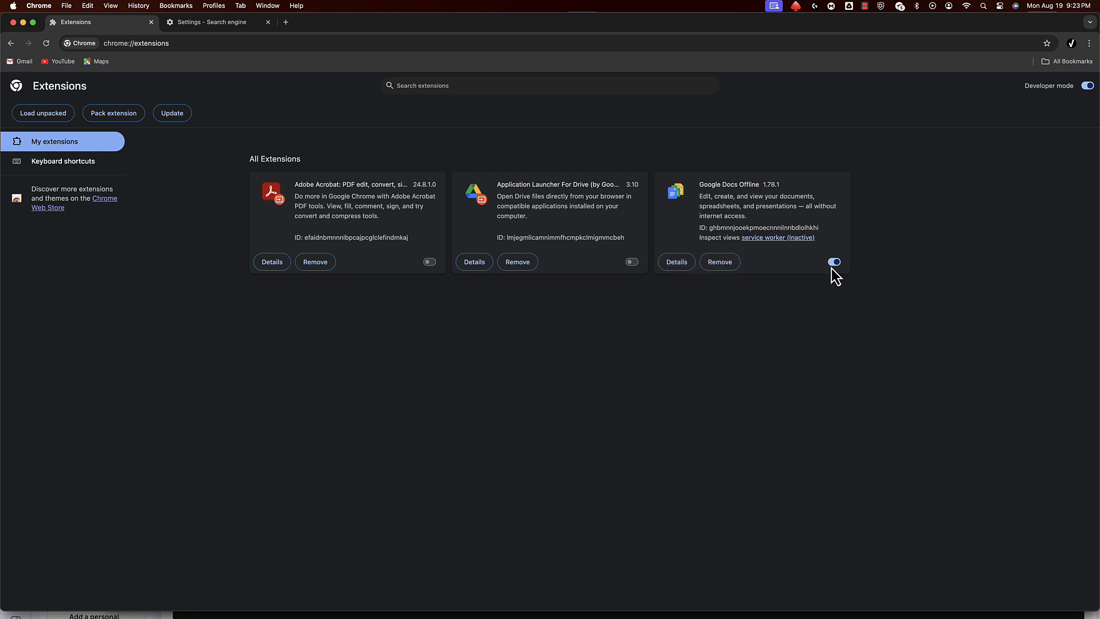
pyautogui.moveTo(834, 264)
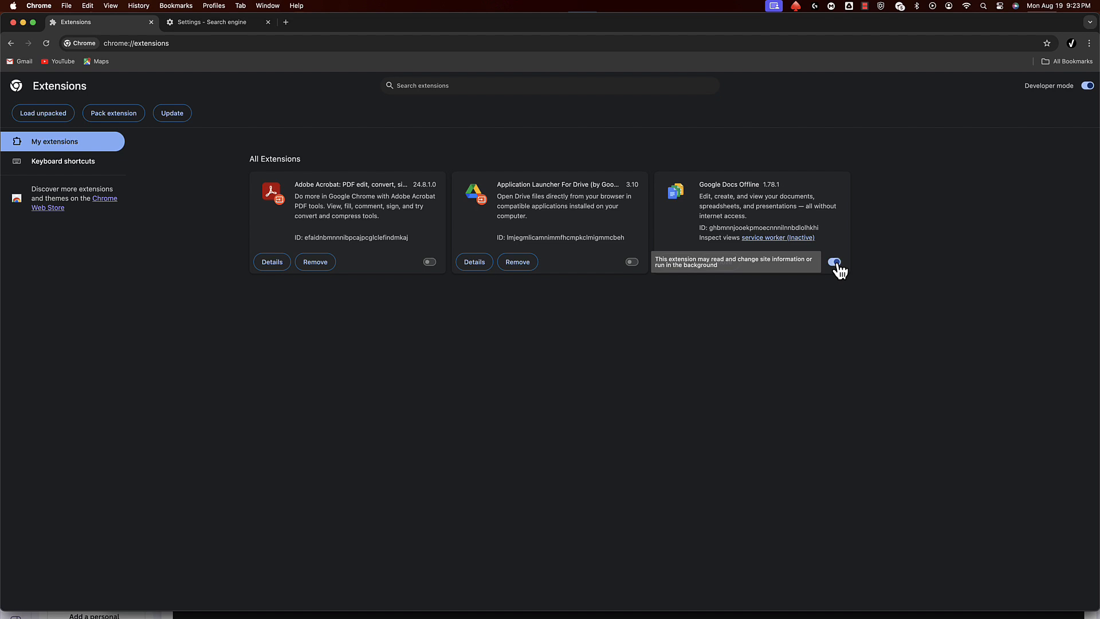
pyautogui.click(835, 261)
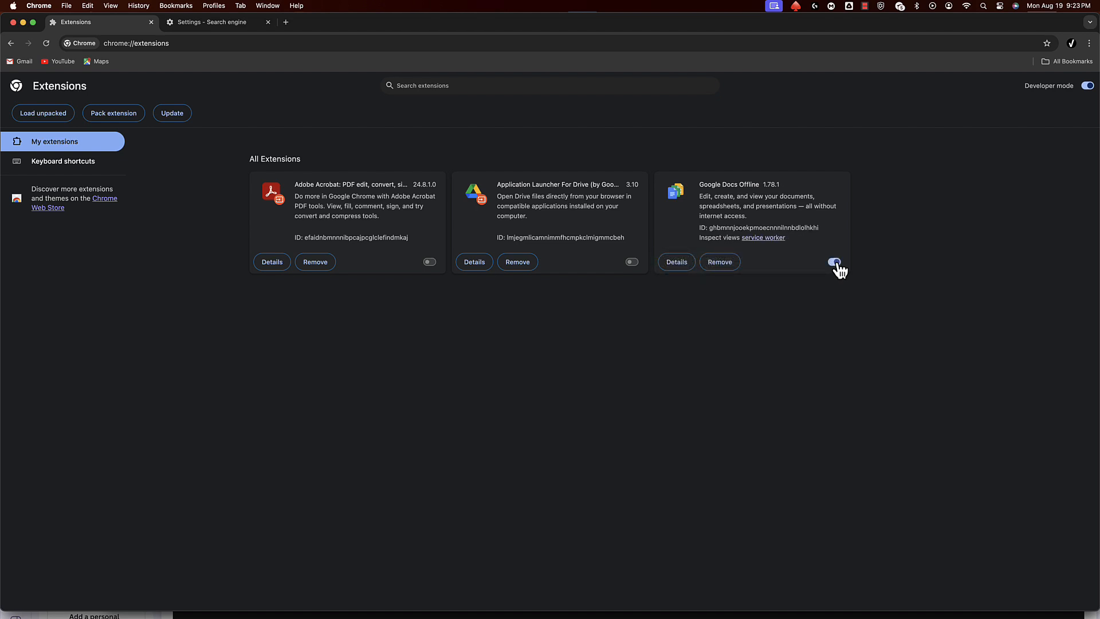
pyautogui.click(834, 262)
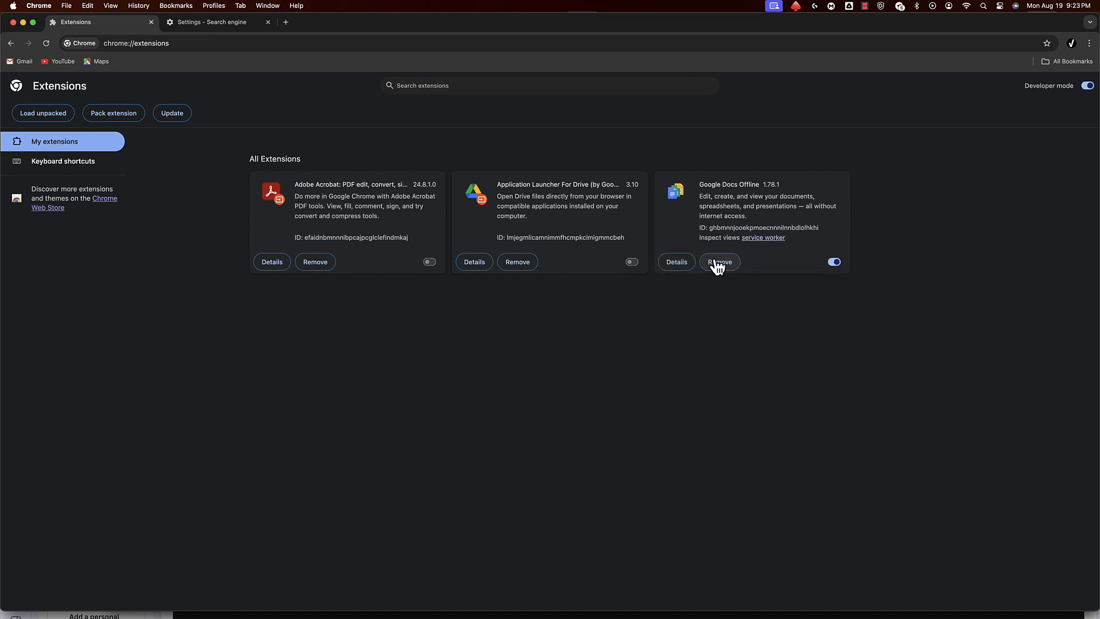
pyautogui.moveTo(738, 251)
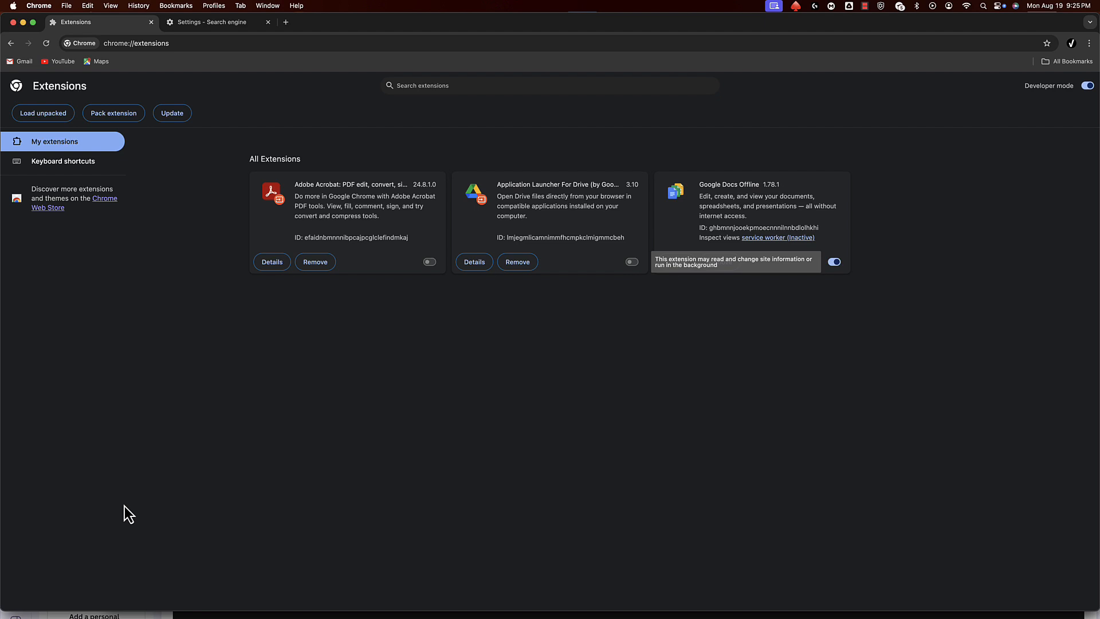
pyautogui.moveTo(292, 46)
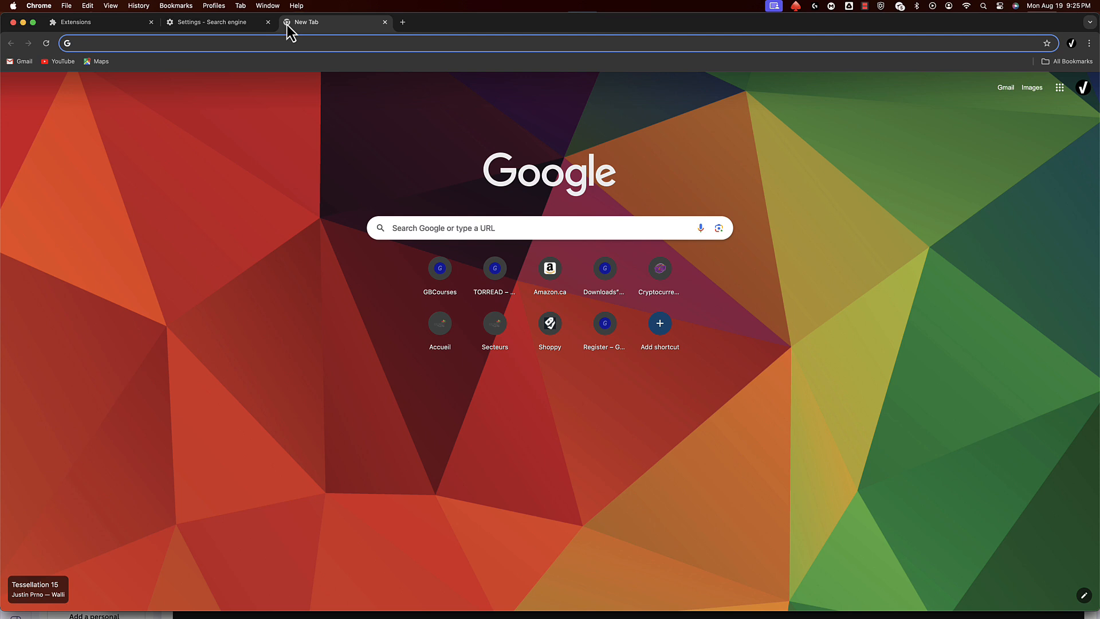
pyautogui.moveTo(497, 37)
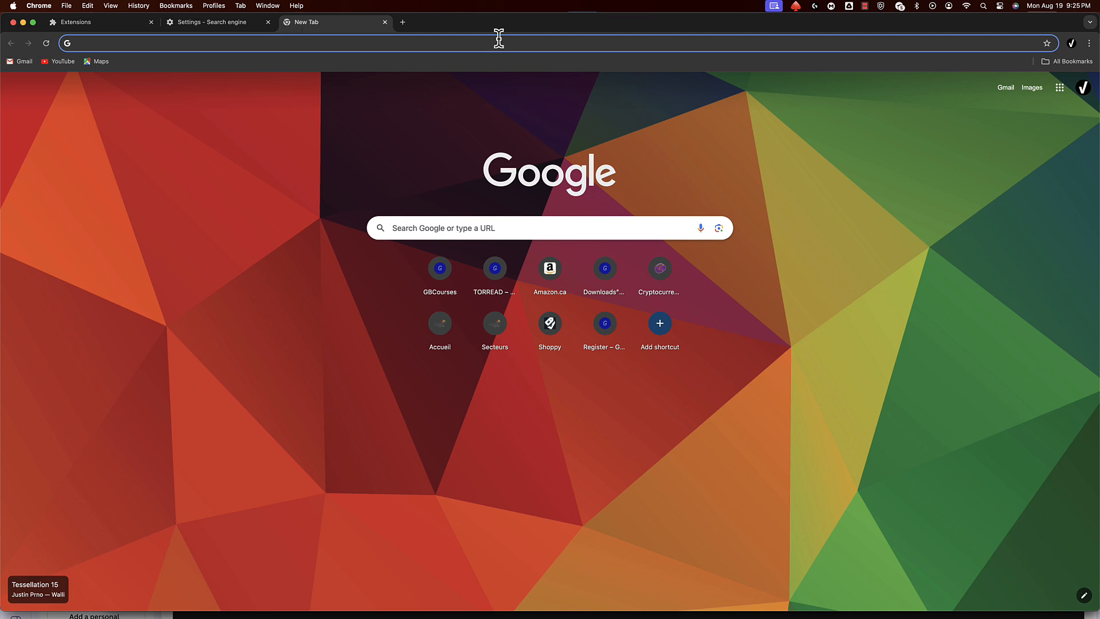
# View the Reset settings page, then About Chrome showing version 127 is up to date
pyautogui.click(1085, 41)
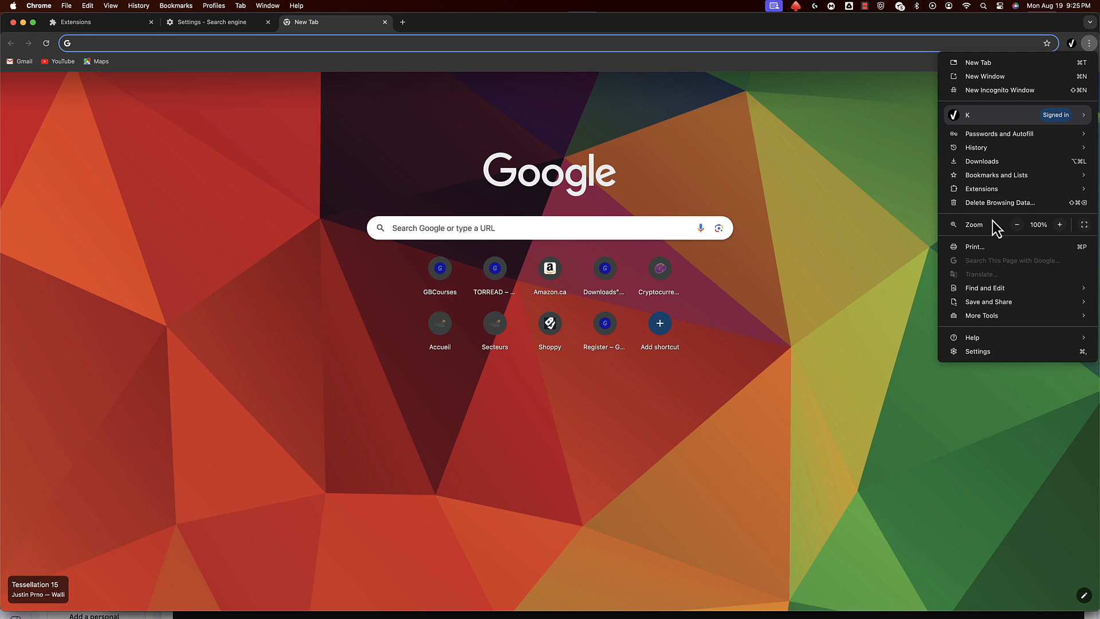
pyautogui.click(977, 352)
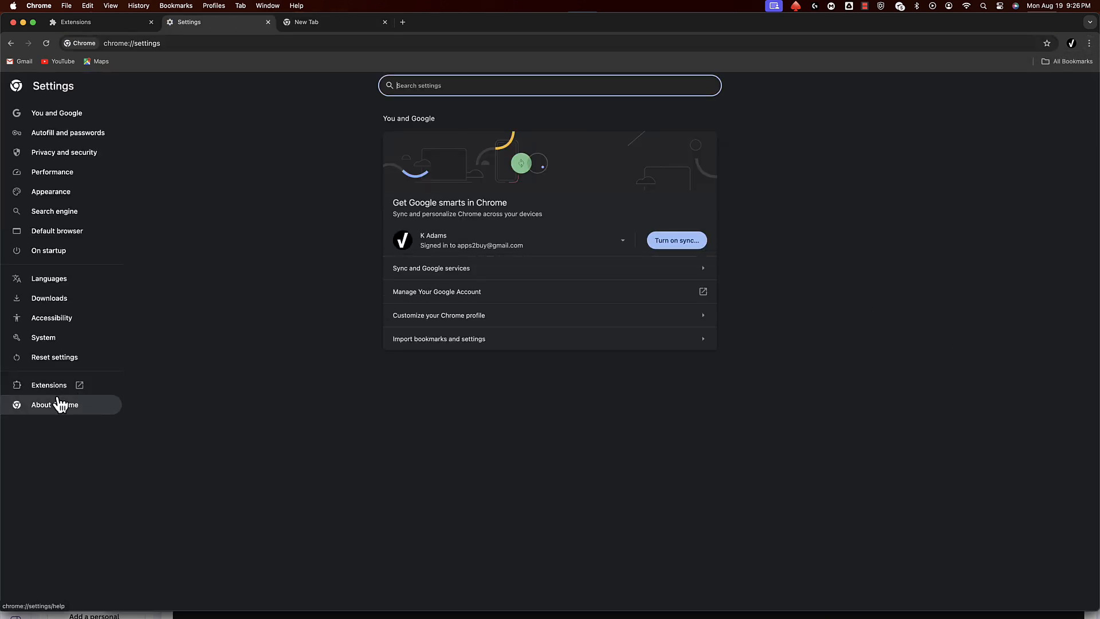
pyautogui.click(53, 357)
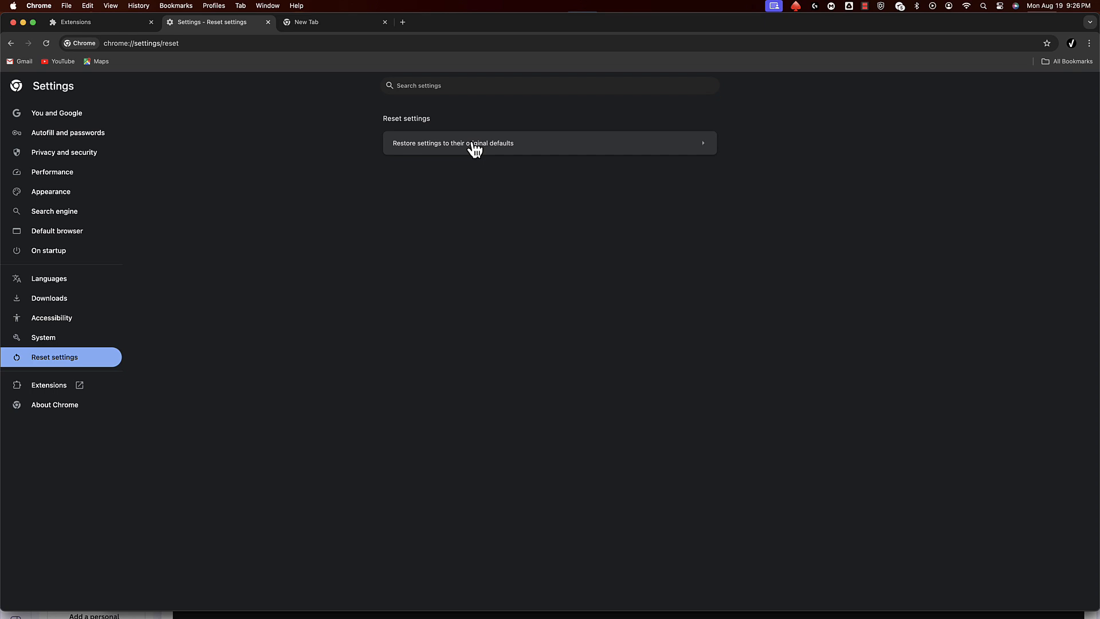
pyautogui.moveTo(479, 245)
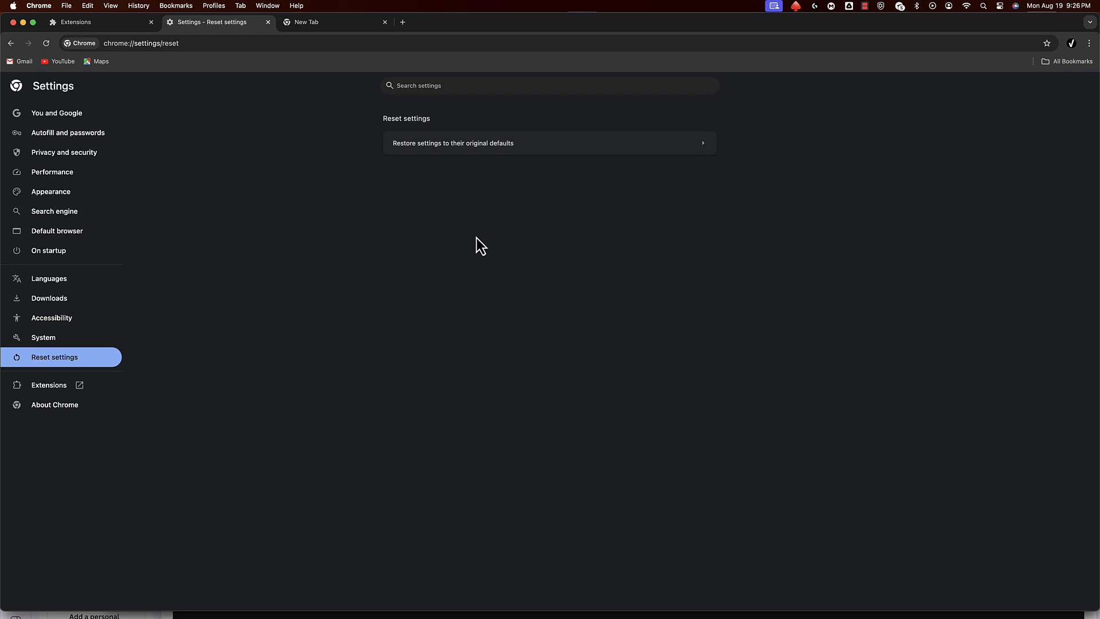
pyautogui.moveTo(243, 362)
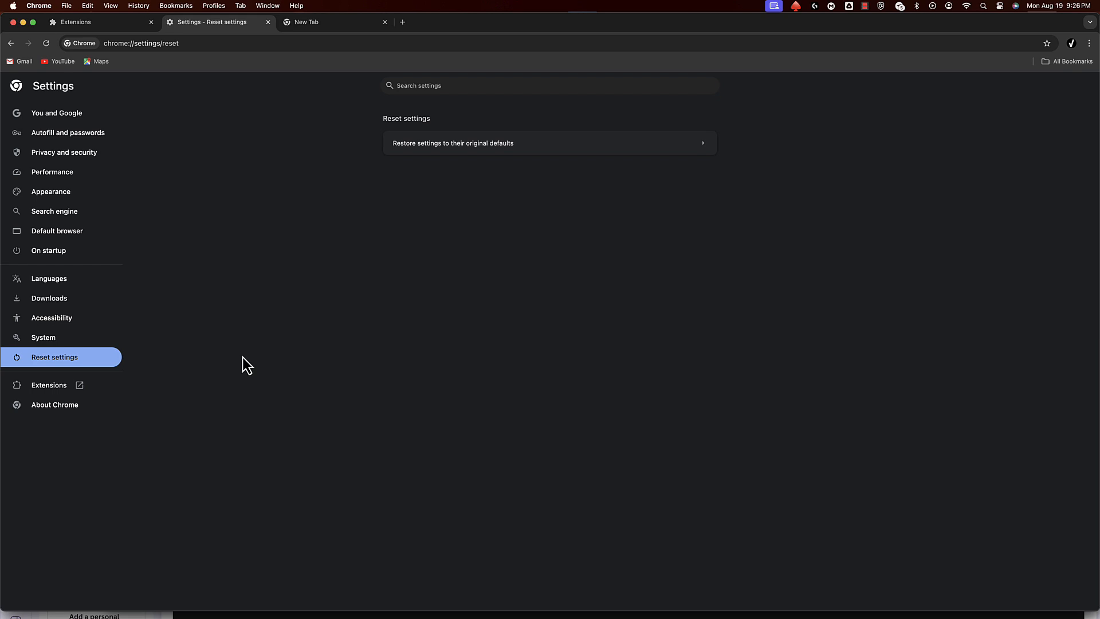
pyautogui.click(55, 405)
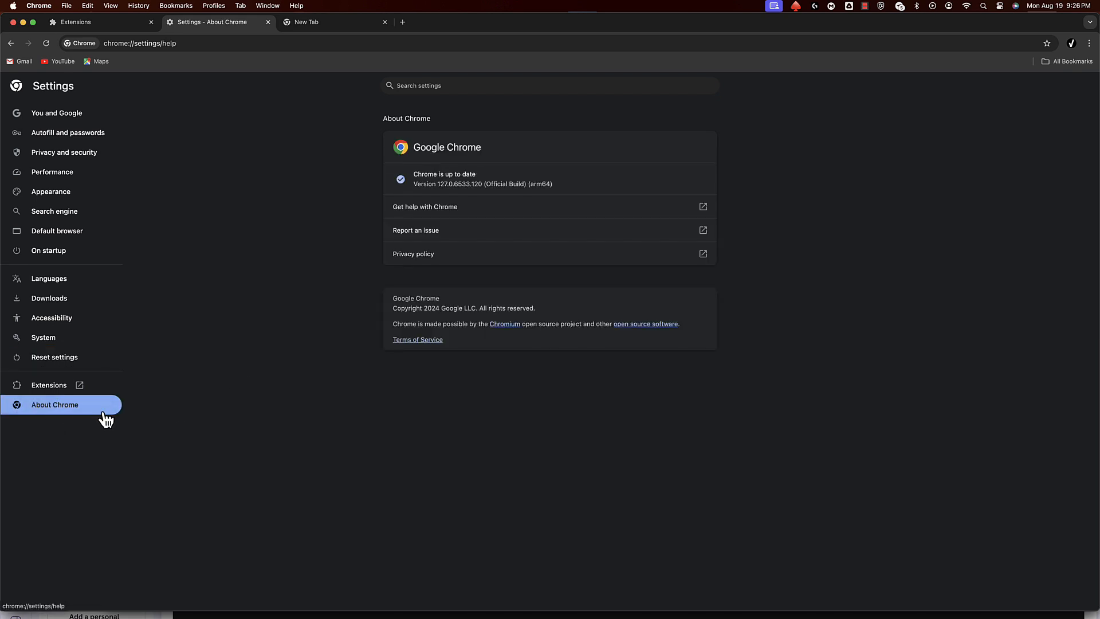
pyautogui.moveTo(367, 276)
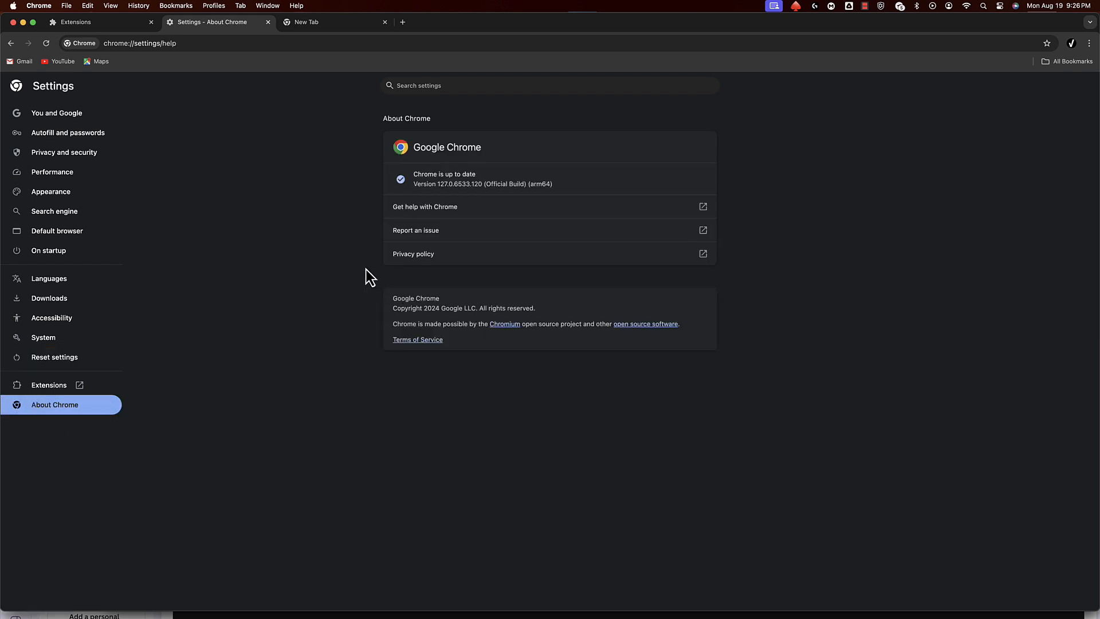